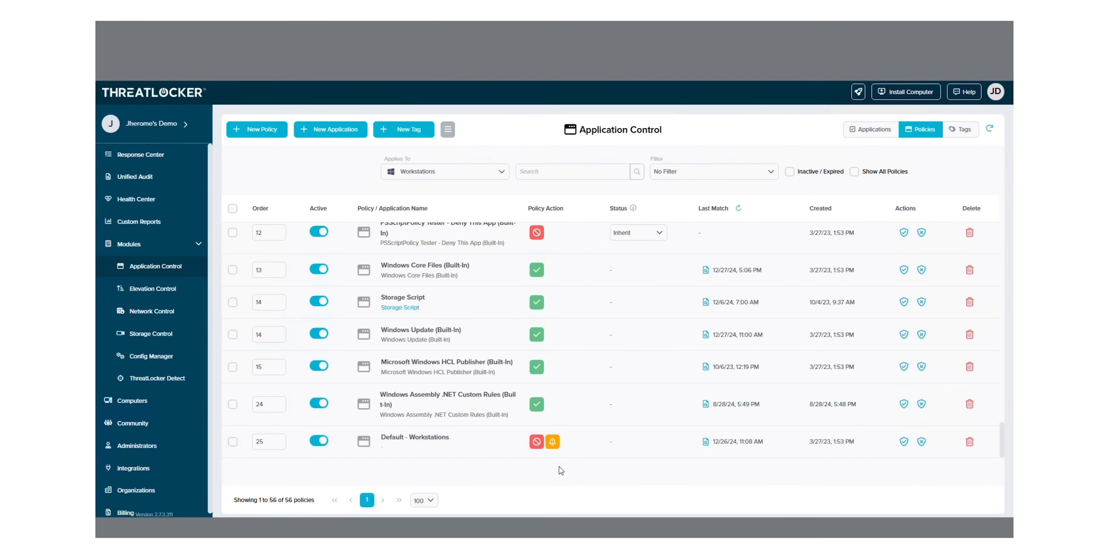
Scroll down through the Elevation Control overview page on threatlocker.com.
{"action": "left_click", "coordinate": [906, 91]}
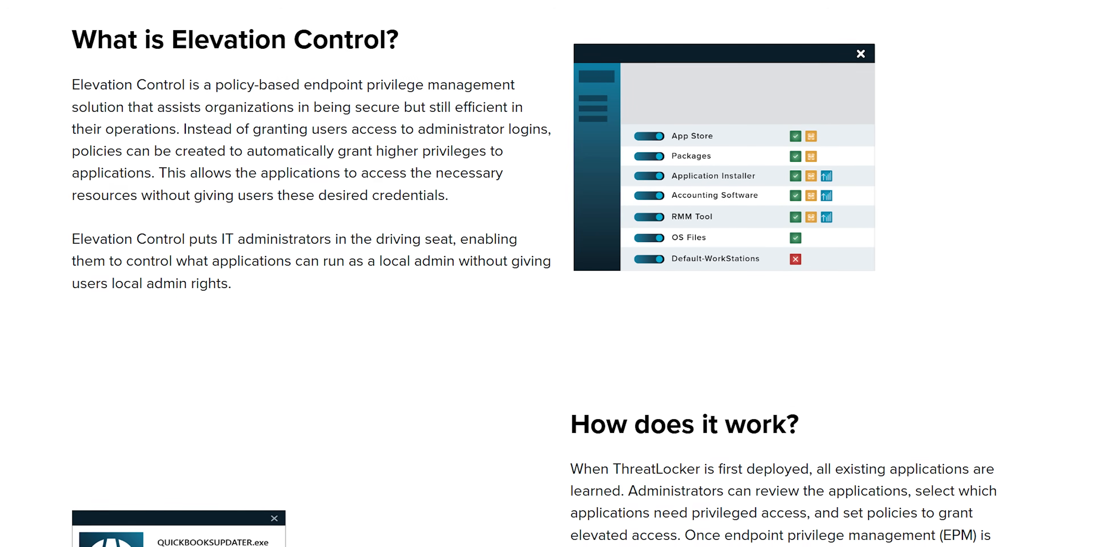
{"action": "scroll", "scroll_direction": "down", "scroll_amount": 3}
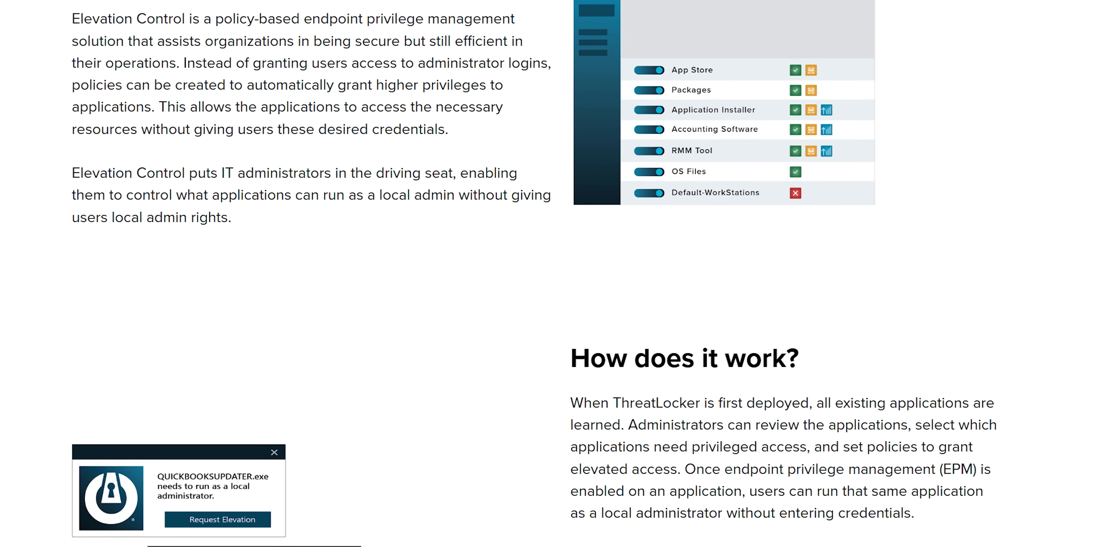
{"action": "scroll", "scroll_direction": "down", "scroll_amount": 3}
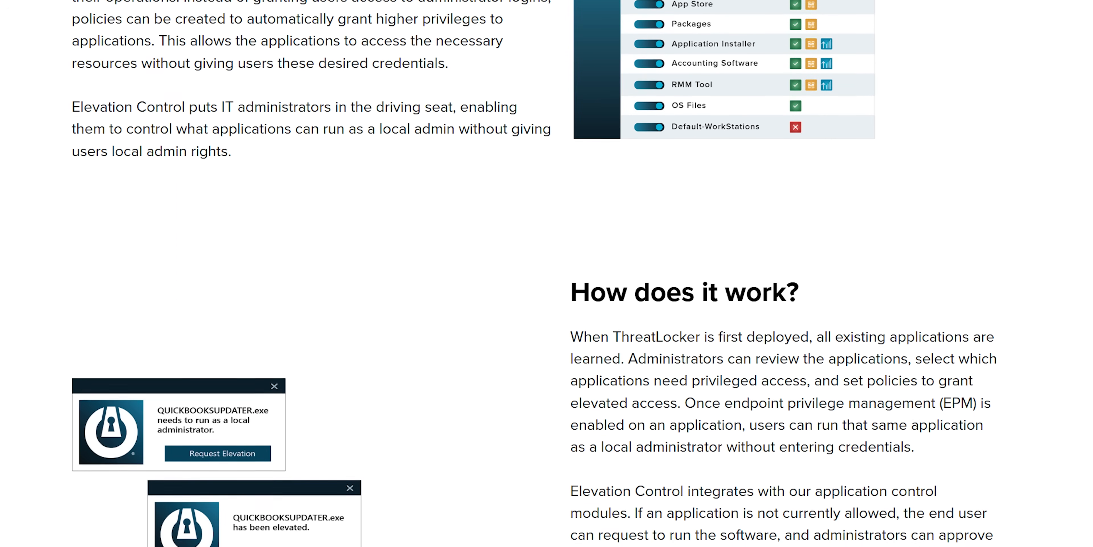
{"action": "scroll", "scroll_direction": "down", "scroll_amount": 3}
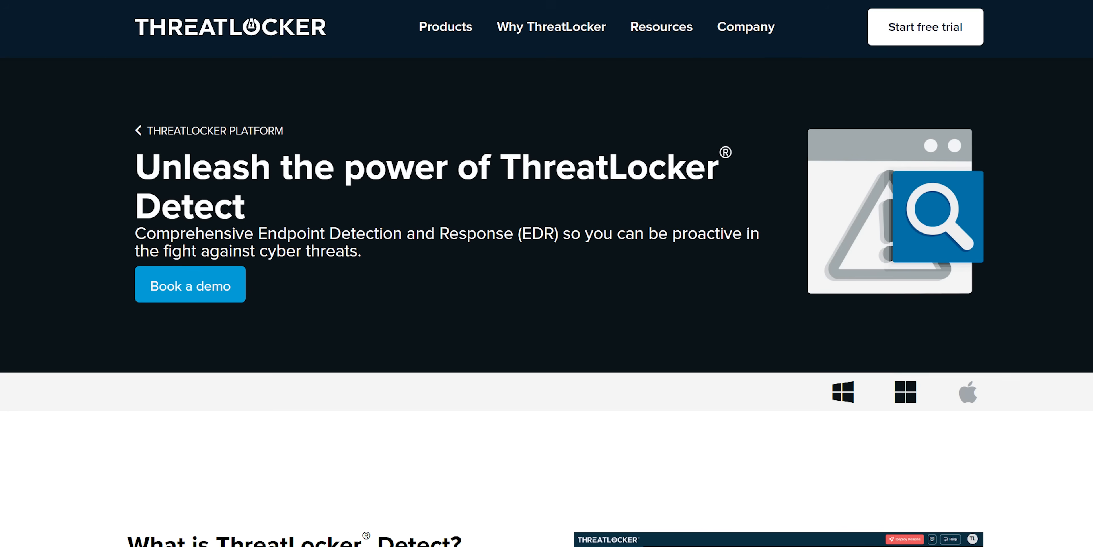
{"action": "scroll", "scroll_direction": "down", "scroll_amount": 3}
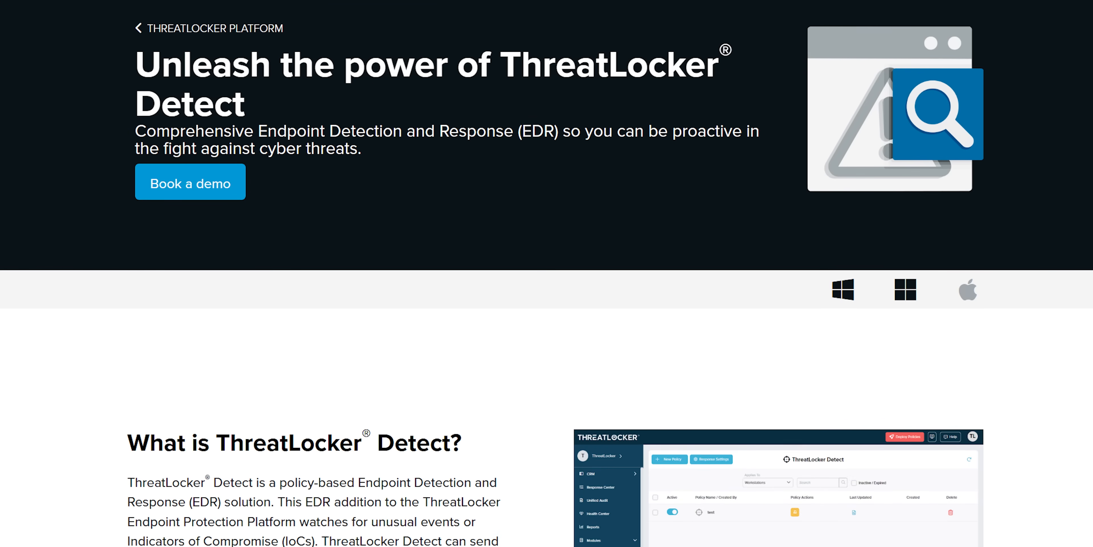
{"action": "scroll", "scroll_direction": "down", "scroll_amount": 3}
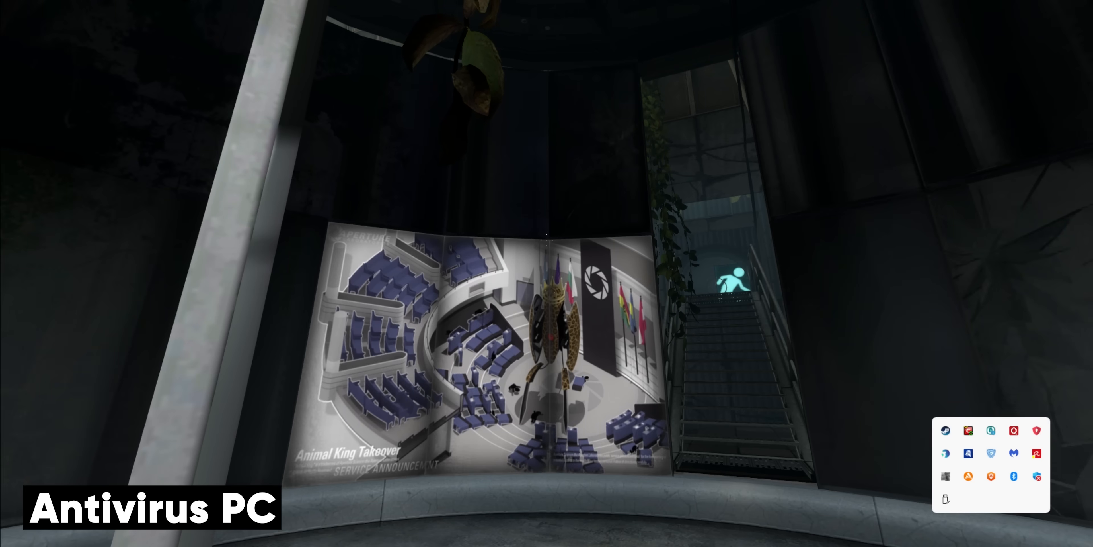
Bring up the Start menu showing COMODO and ESET recently added, then the taskbar context menu.
{"action": "left_click", "coordinate": [16, 534]}
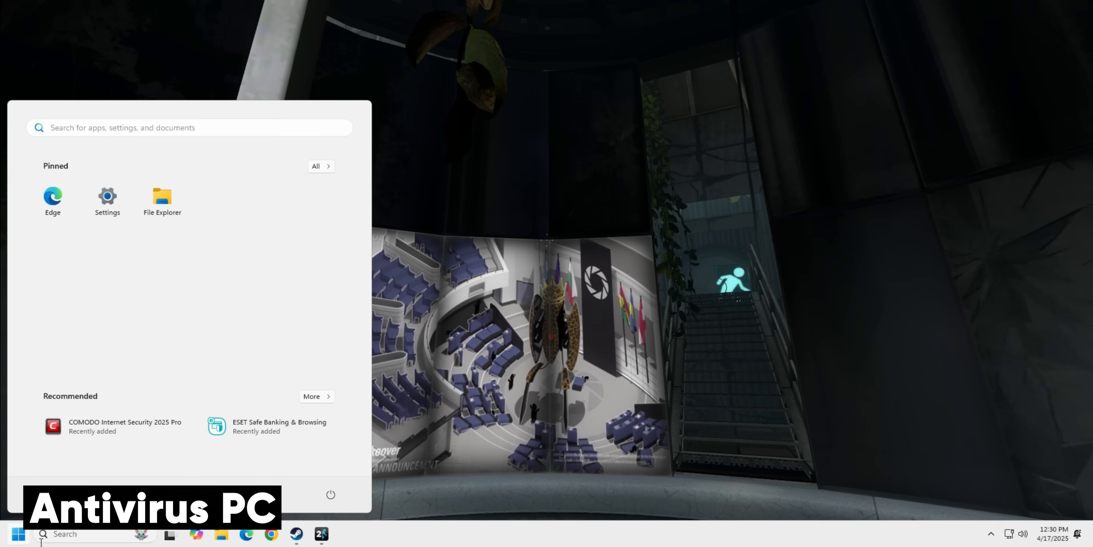
{"action": "right_click", "coordinate": [16, 533]}
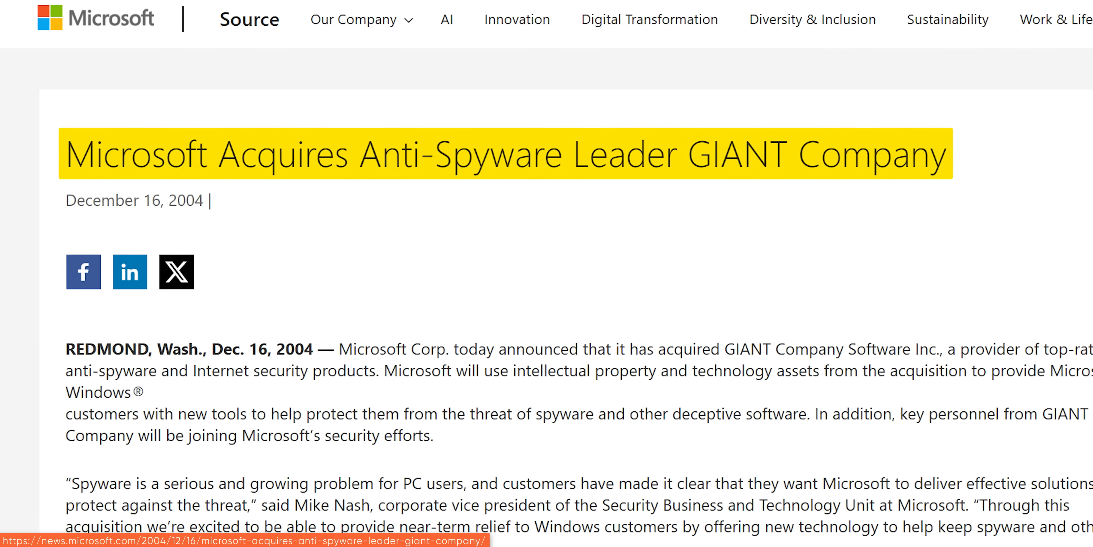
Scroll down the AV-TEST Jan-Feb 2025 report to the Defender Antivirus (Consumer) entry.
{"action": "scroll", "scroll_direction": "down", "scroll_amount": 3}
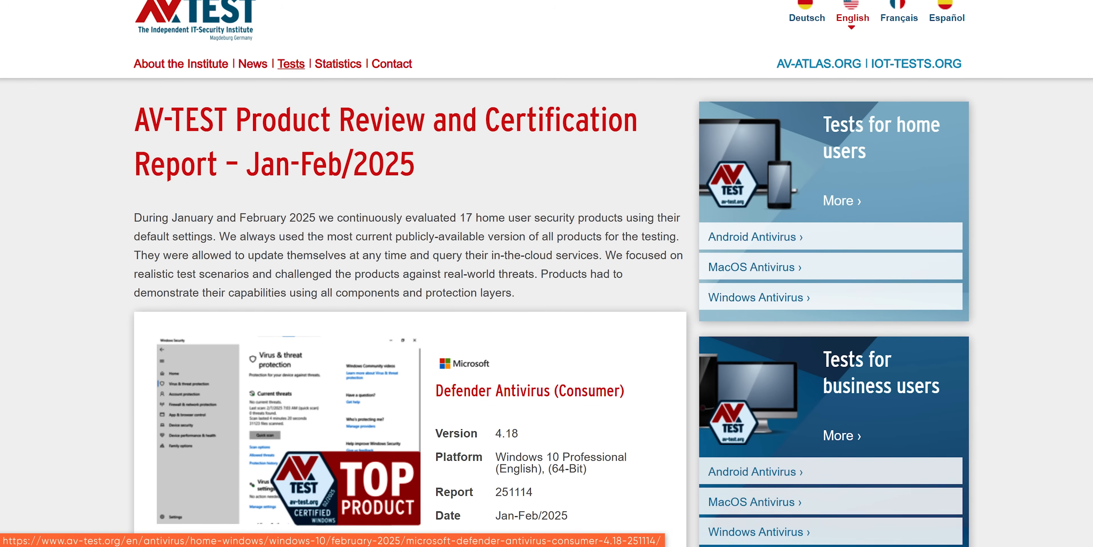
{"action": "scroll", "scroll_direction": "down", "scroll_amount": 3}
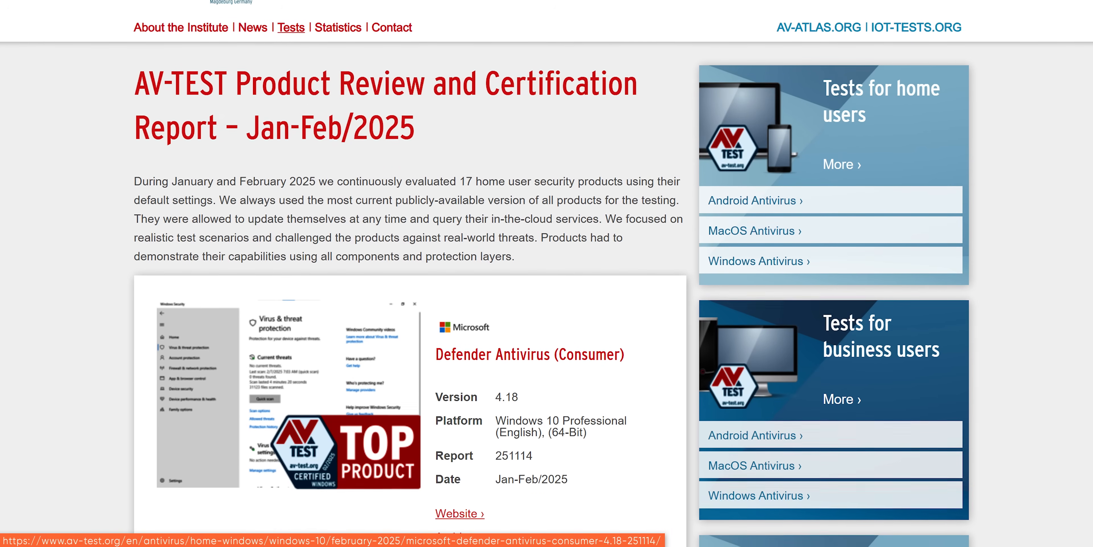
{"action": "scroll", "scroll_direction": "down", "scroll_amount": 3}
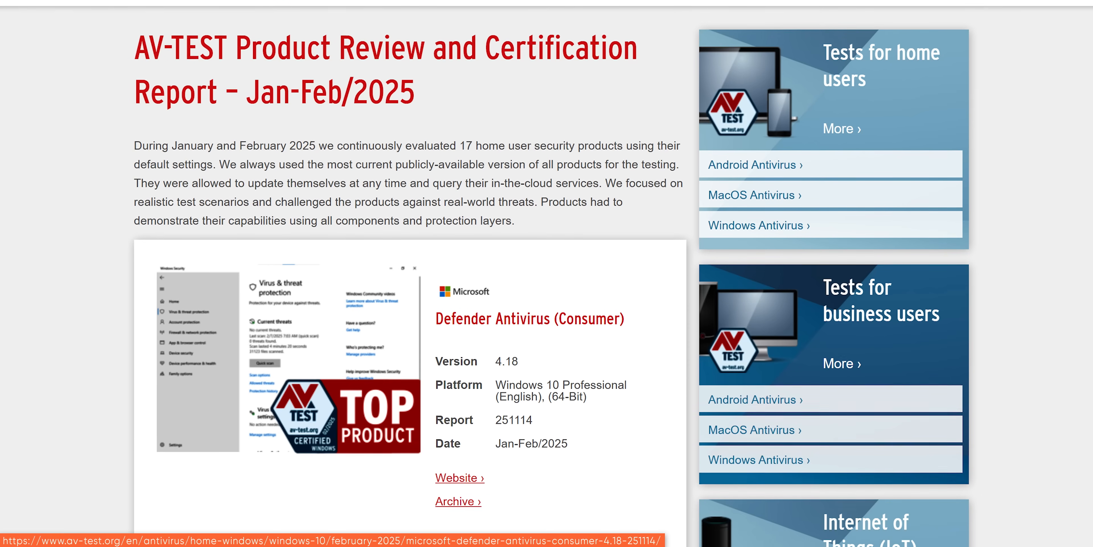
{"action": "scroll", "scroll_direction": "down", "scroll_amount": 3}
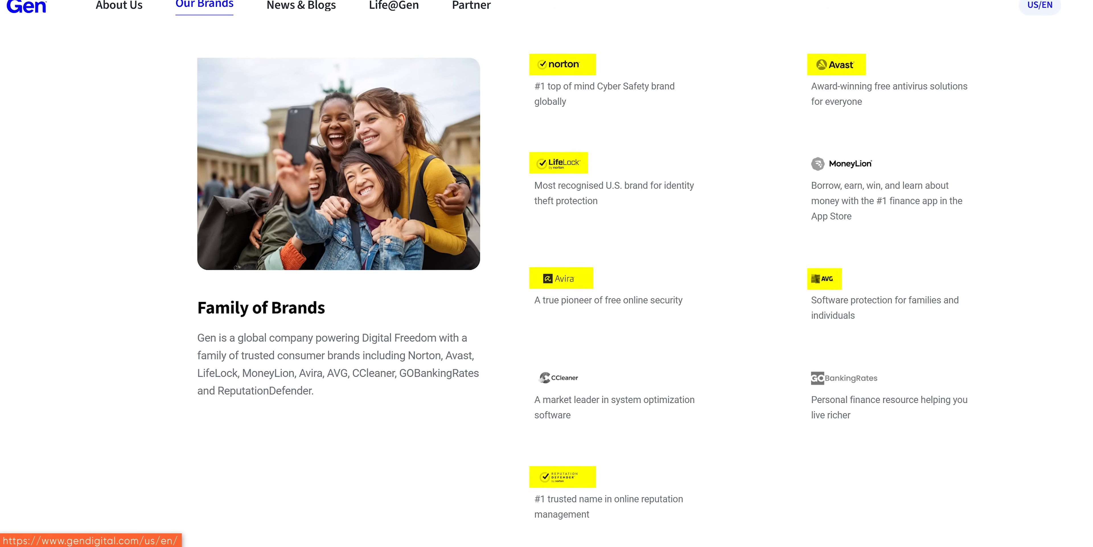
{"action": "scroll", "scroll_direction": "down", "scroll_amount": 3}
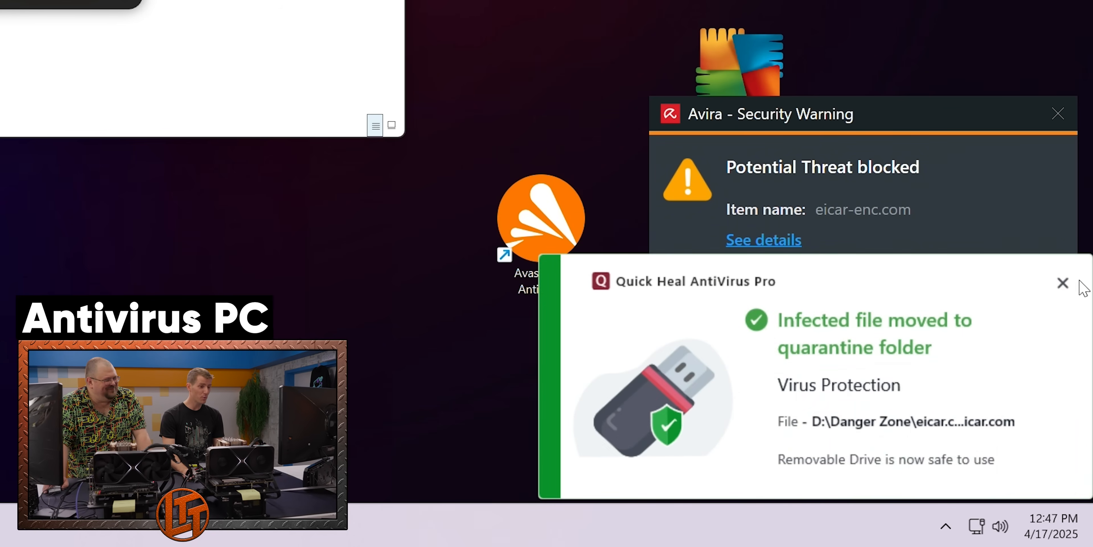
Open the Jokes folder inside Danger Zone, dismissing the quarantine and Avoid.exe blocked notices.
{"action": "left_click", "coordinate": [1062, 283]}
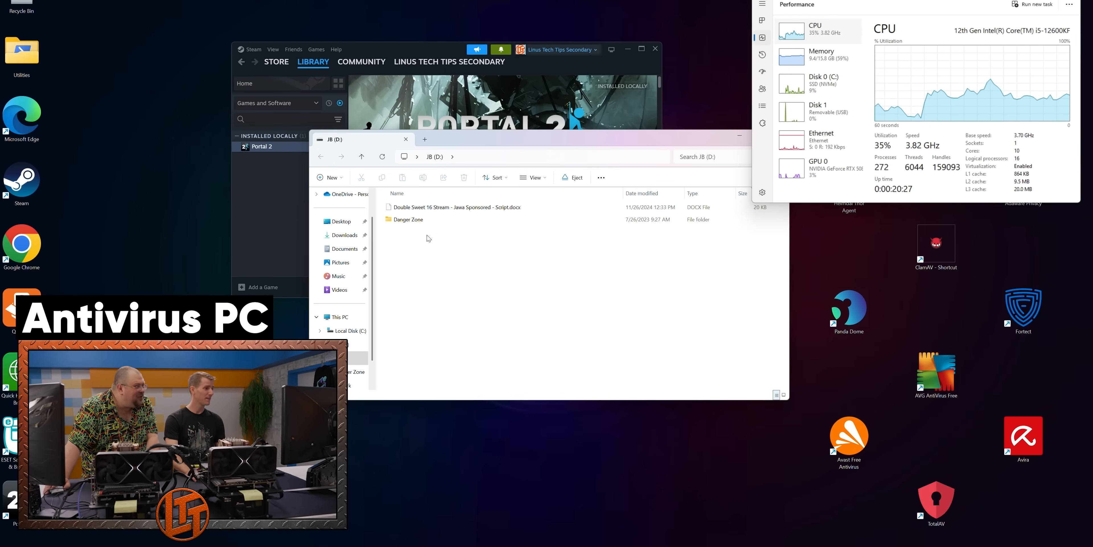
{"action": "double_click", "coordinate": [407, 219]}
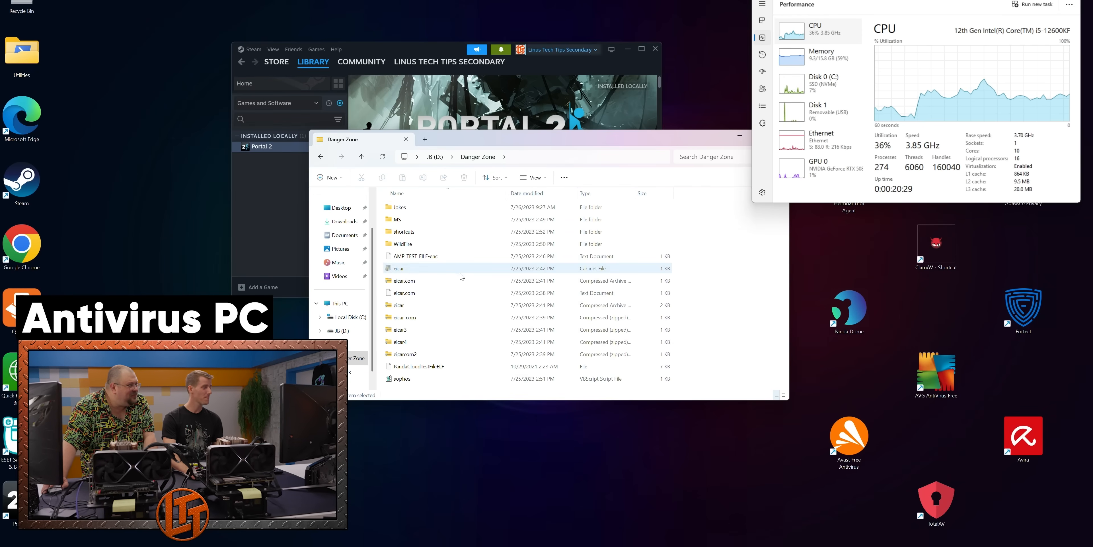
{"action": "double_click", "coordinate": [399, 206]}
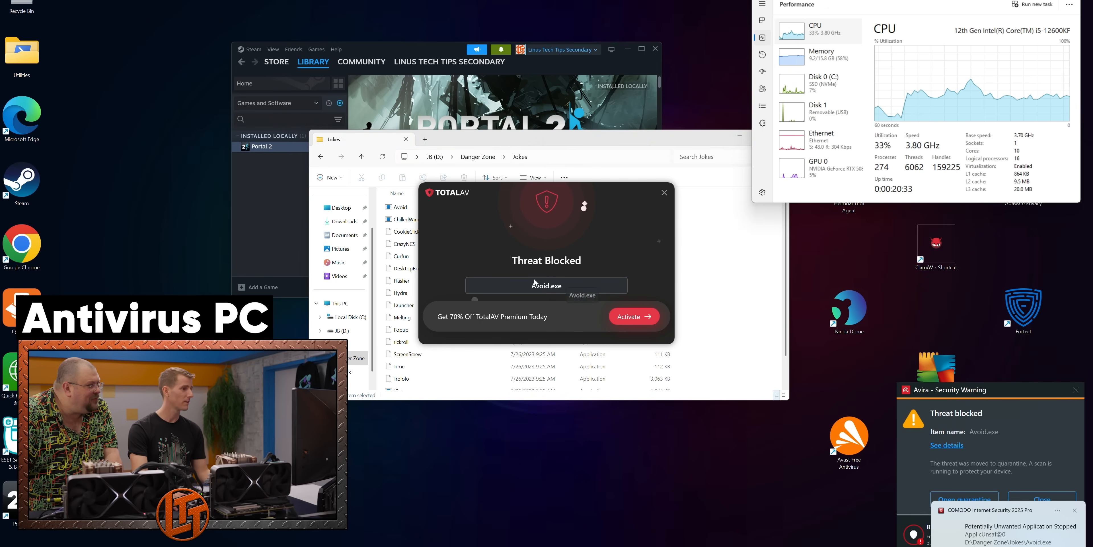
{"action": "left_click", "coordinate": [663, 191]}
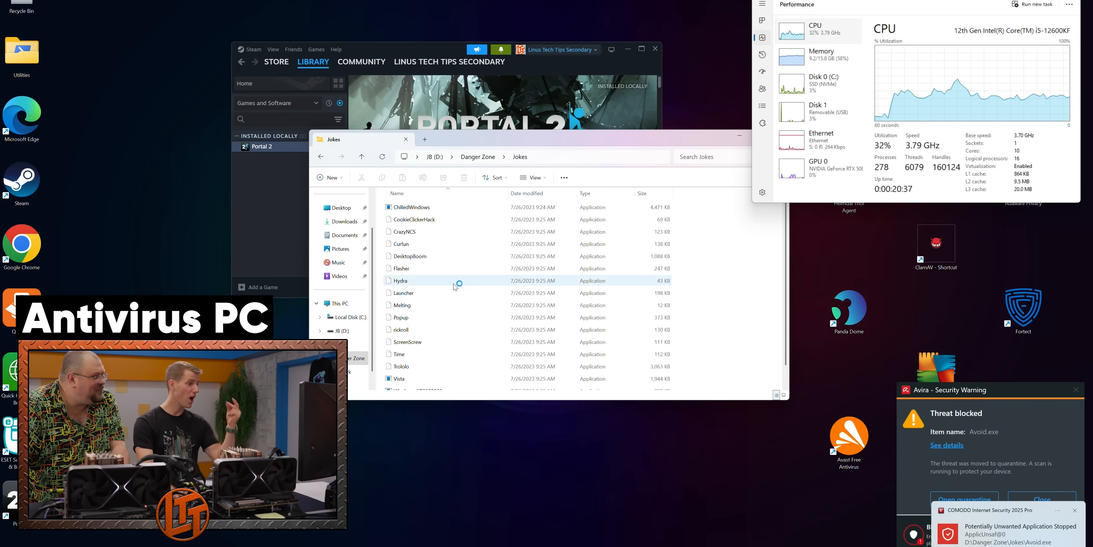
Attempt to run Vista.exe and dismiss its access-denied error and Avira's threat-blocked warning.
{"action": "double_click", "coordinate": [401, 378]}
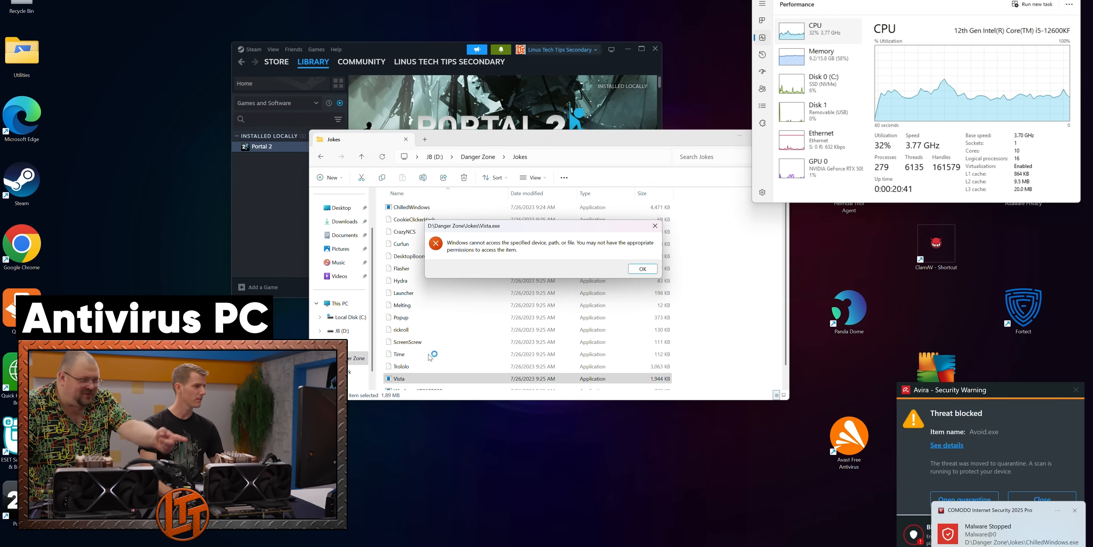
{"action": "left_click", "coordinate": [641, 268]}
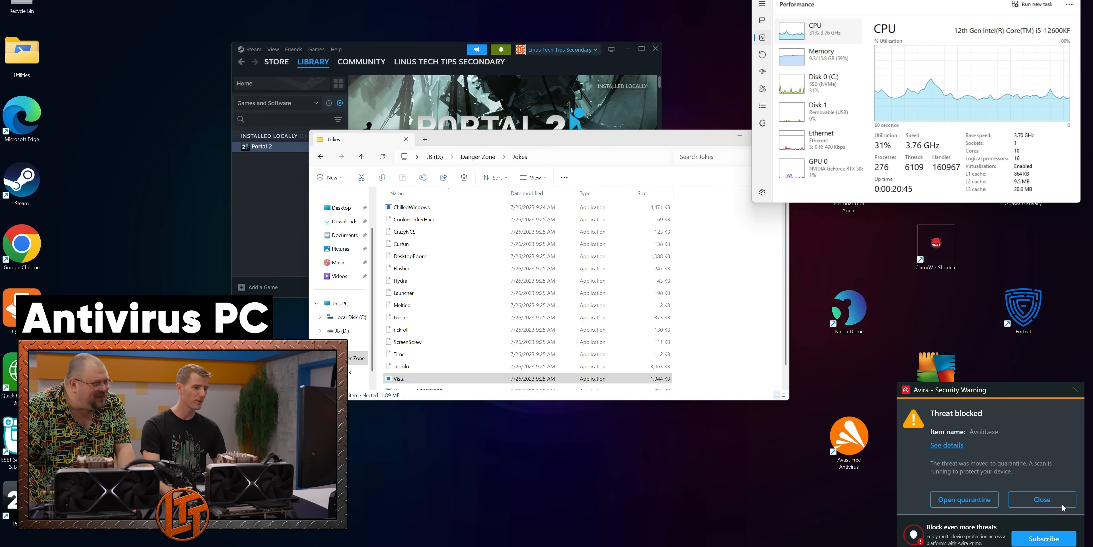
{"action": "left_click", "coordinate": [1041, 500]}
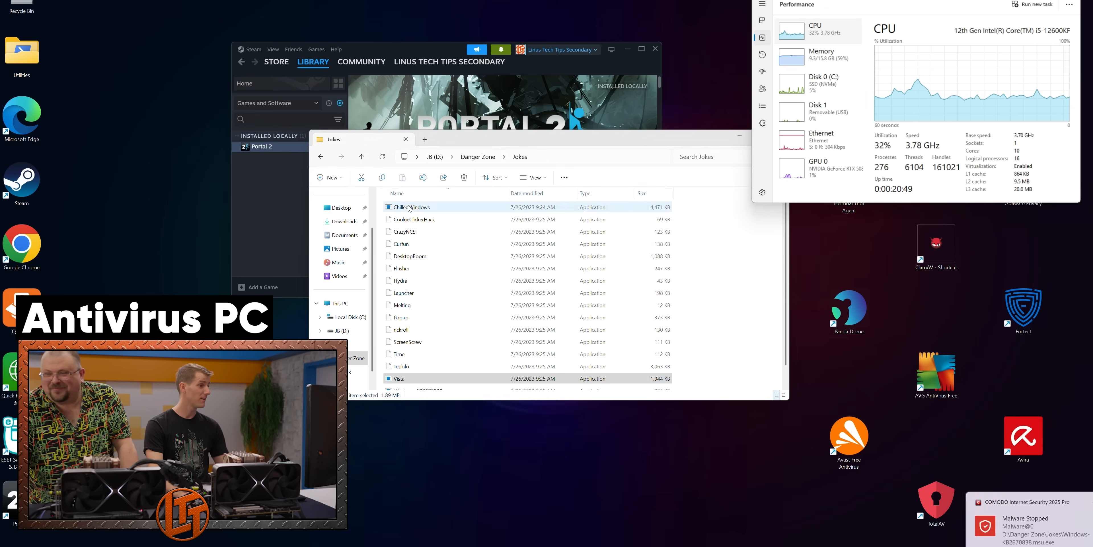
Attempt to run ChilledWindows.exe and dismiss its access-denied and Avoid.exe virus-detected errors.
{"action": "double_click", "coordinate": [410, 206]}
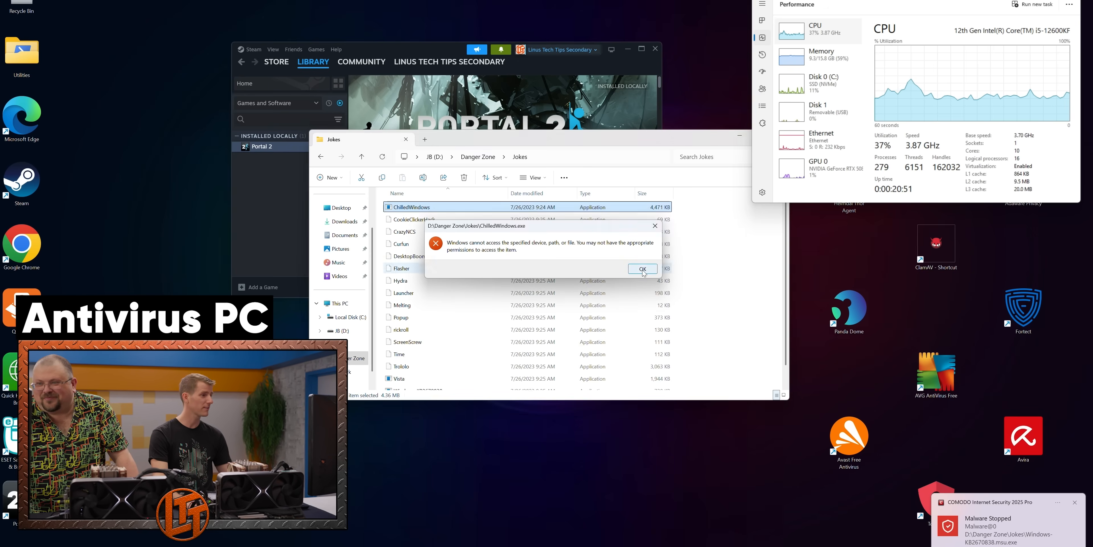
{"action": "left_click", "coordinate": [641, 269]}
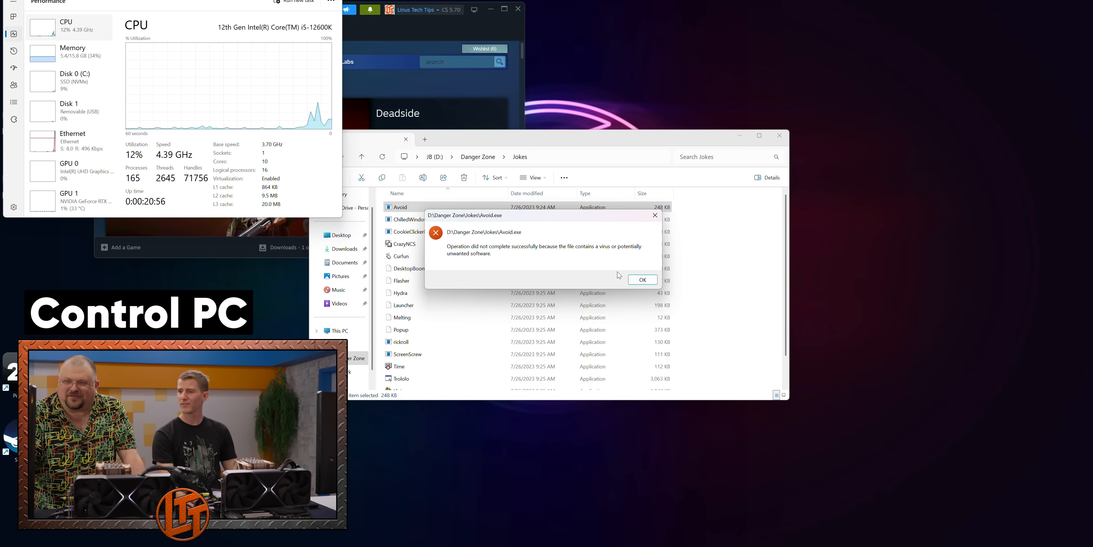
{"action": "left_click", "coordinate": [642, 280]}
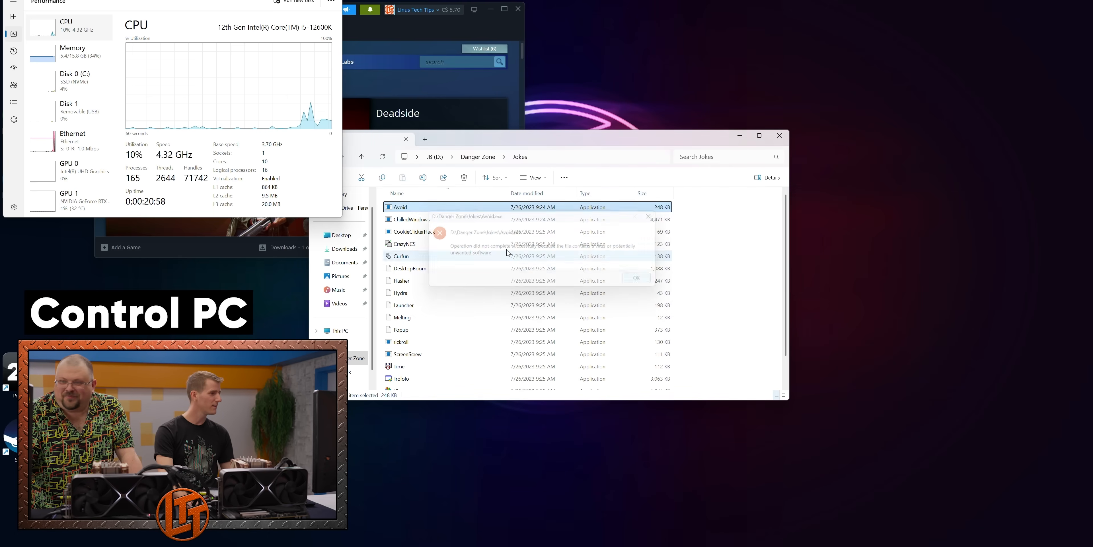